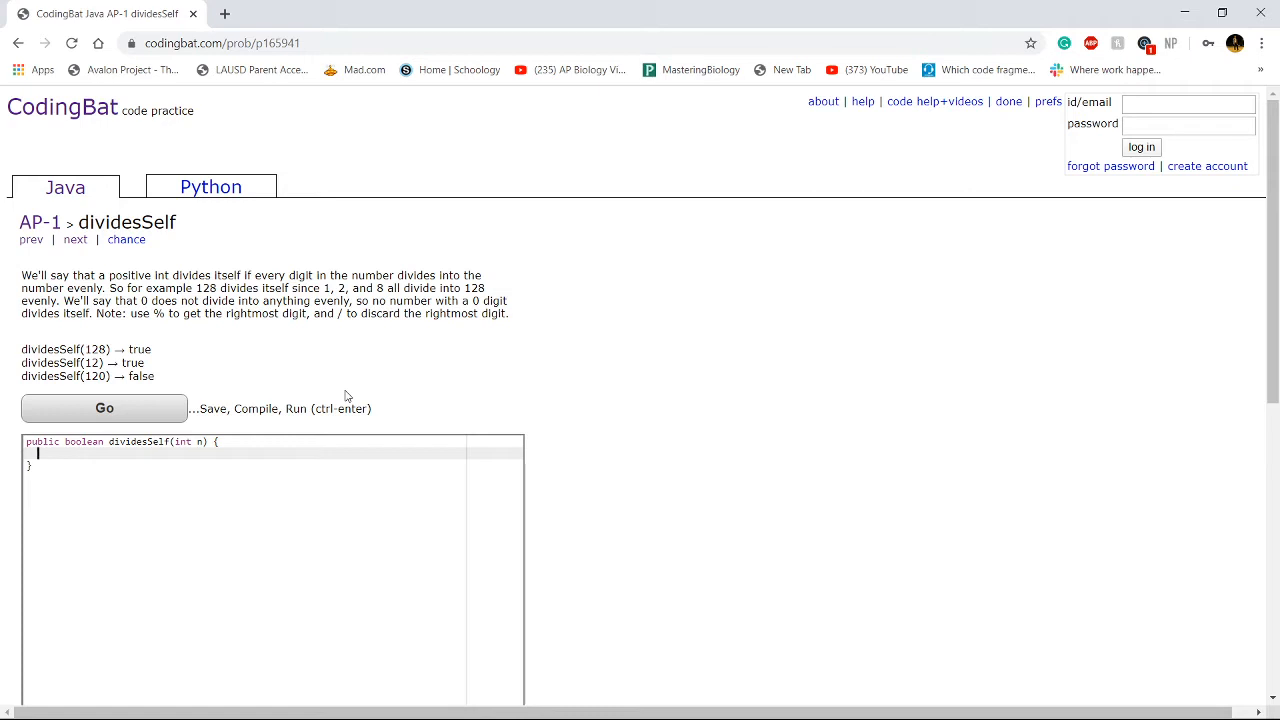
Declare String temp = n + ""; to hold the number as a string.
type("String temp")
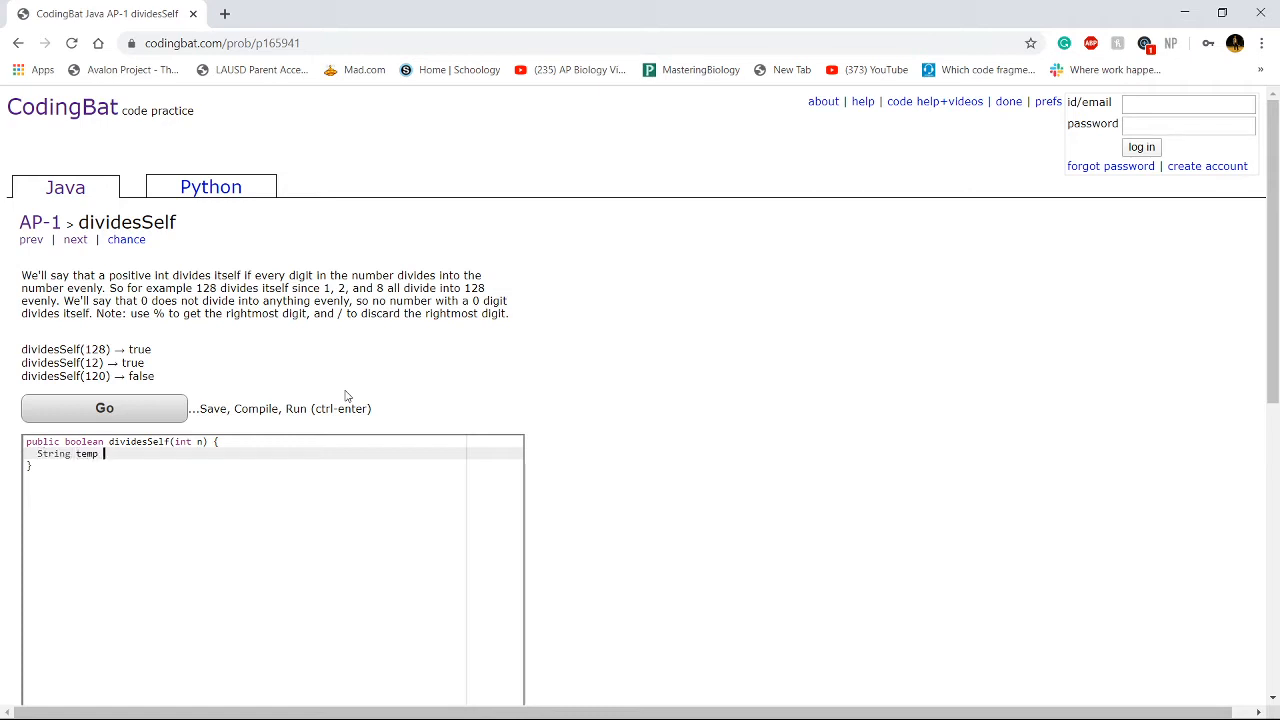
key("Backspace")
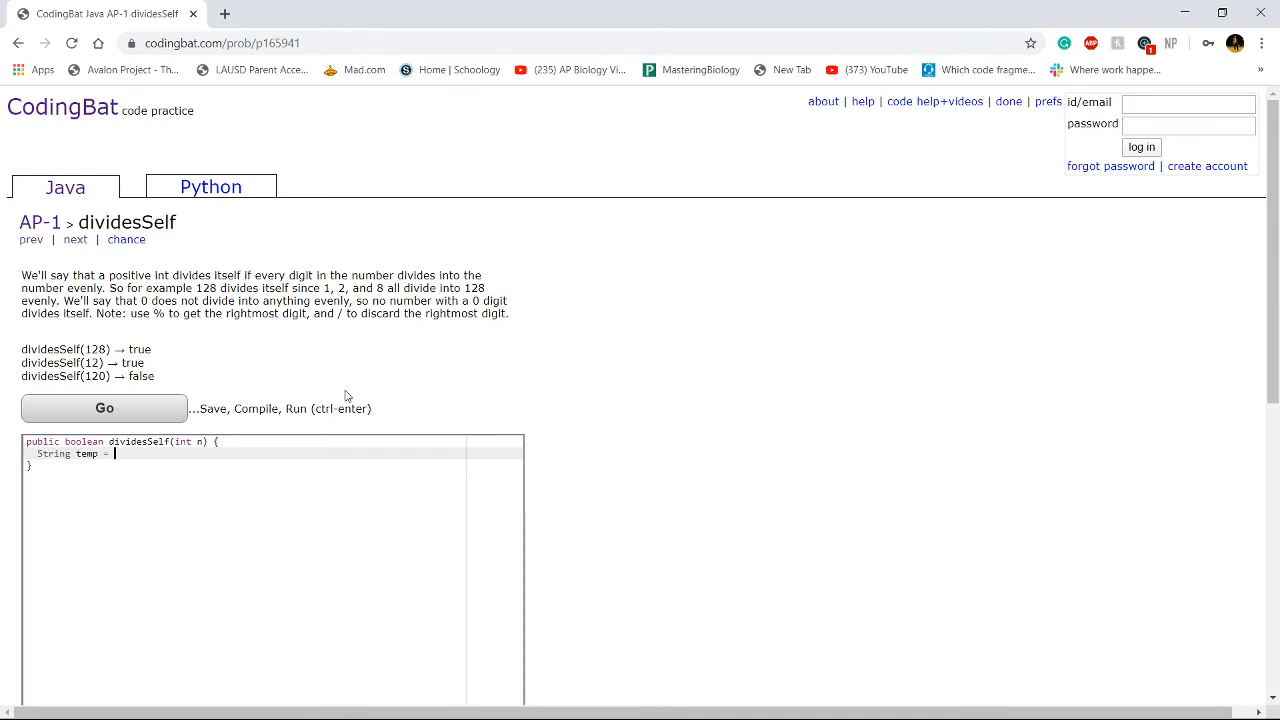
type("n + \"")
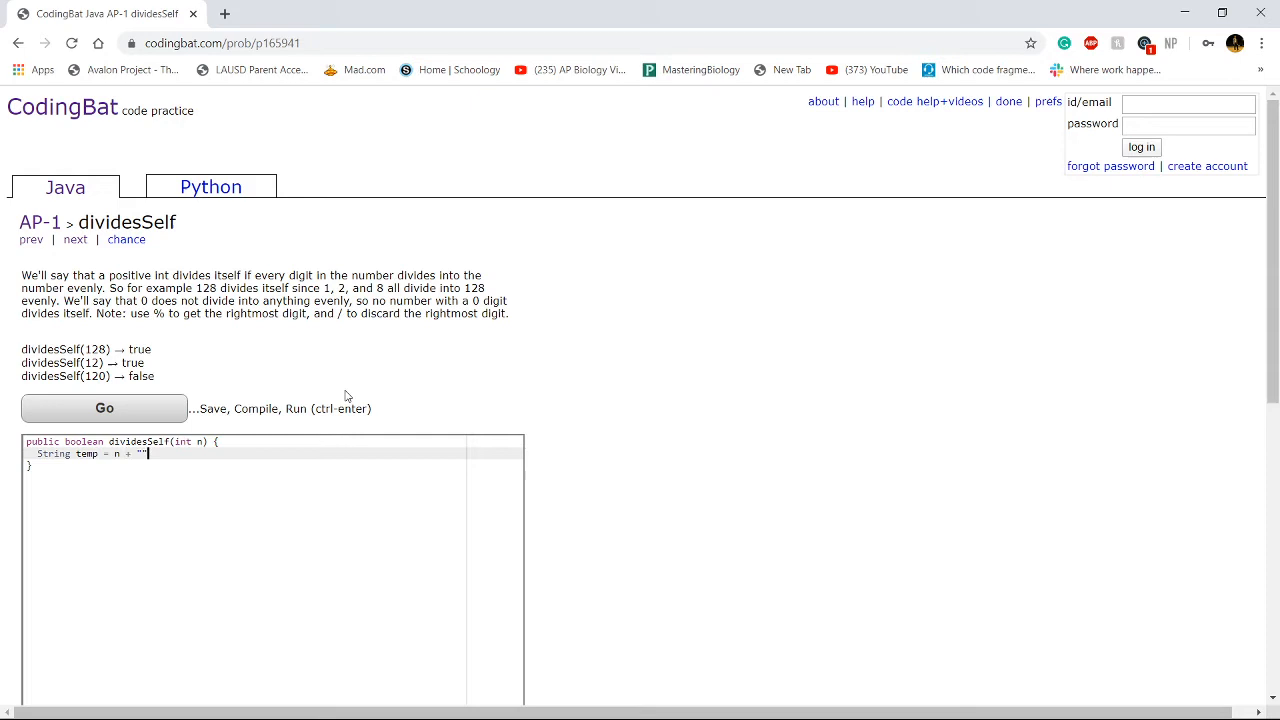
type(";")
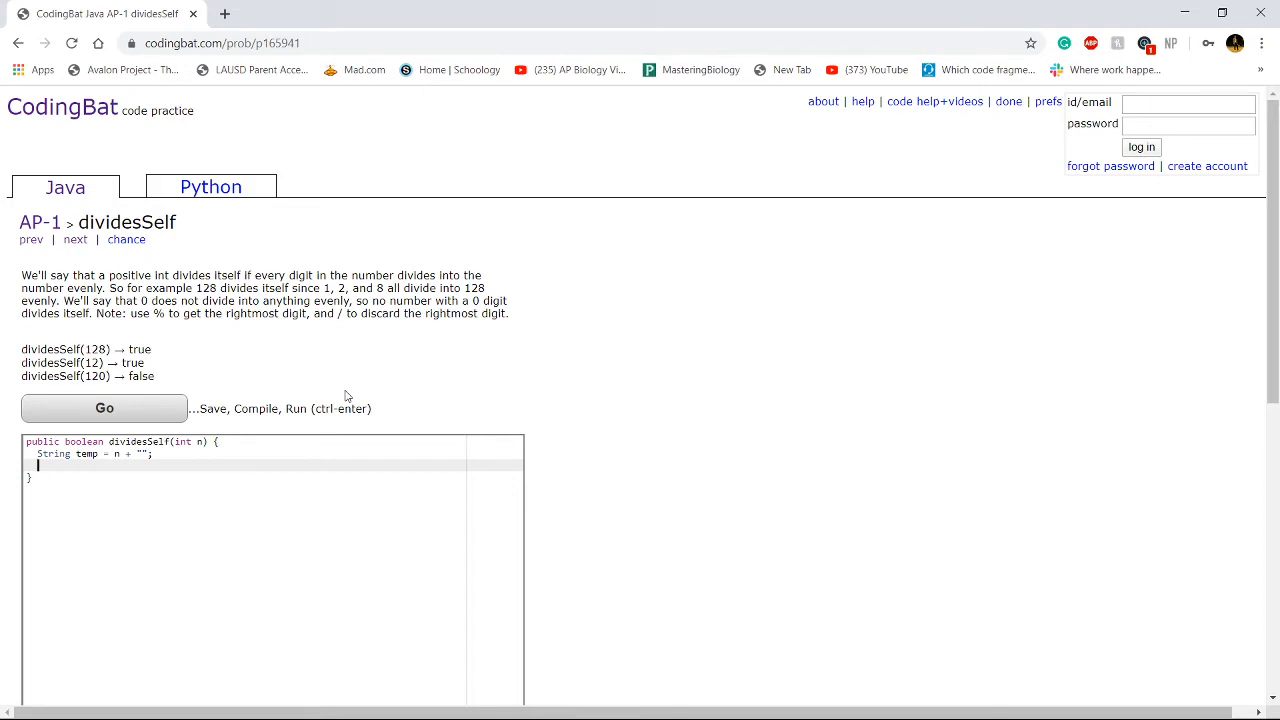
Add if(temp.contains("0")){ return false; } to reject numbers with a 0 digit.
type("if()")
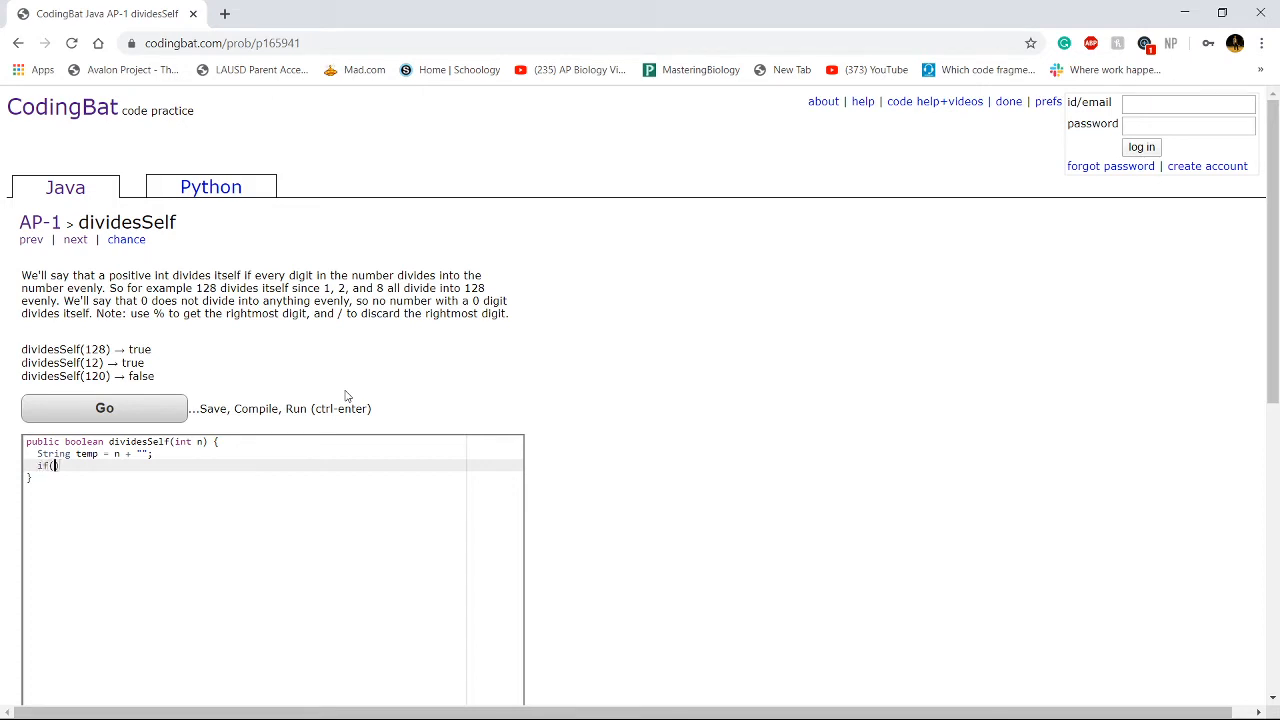
type("temp.")
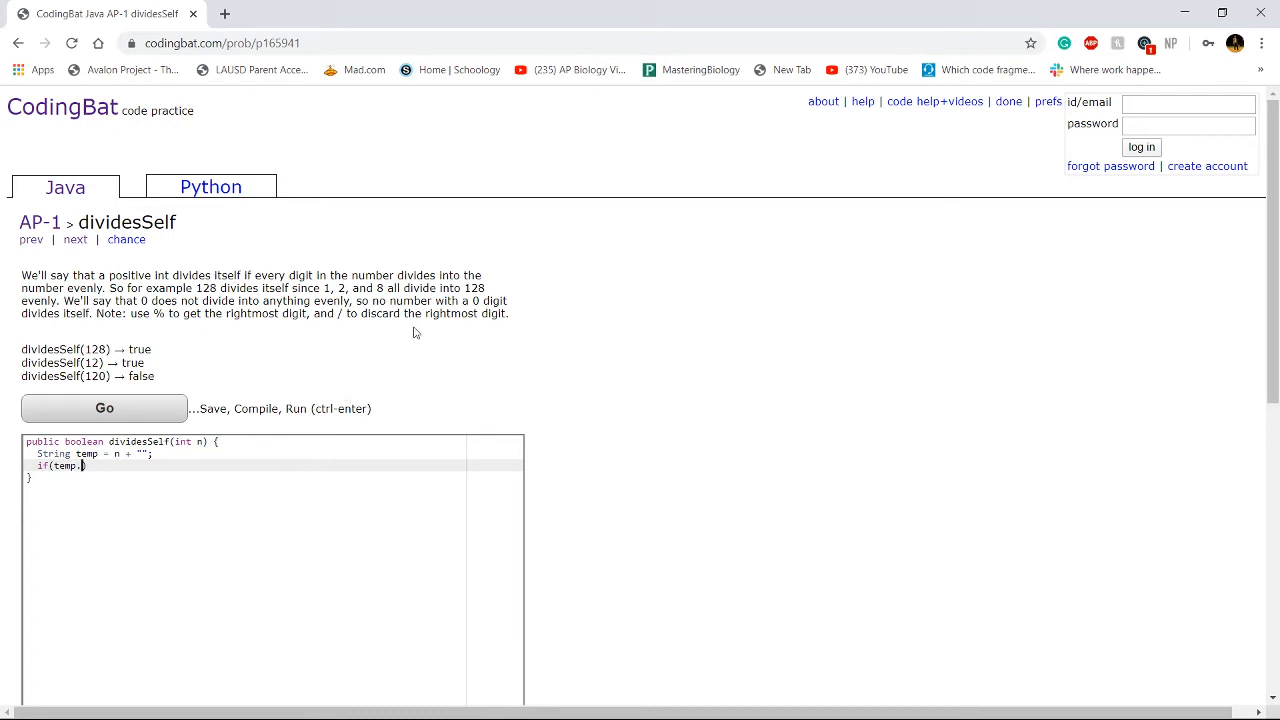
type("contains")
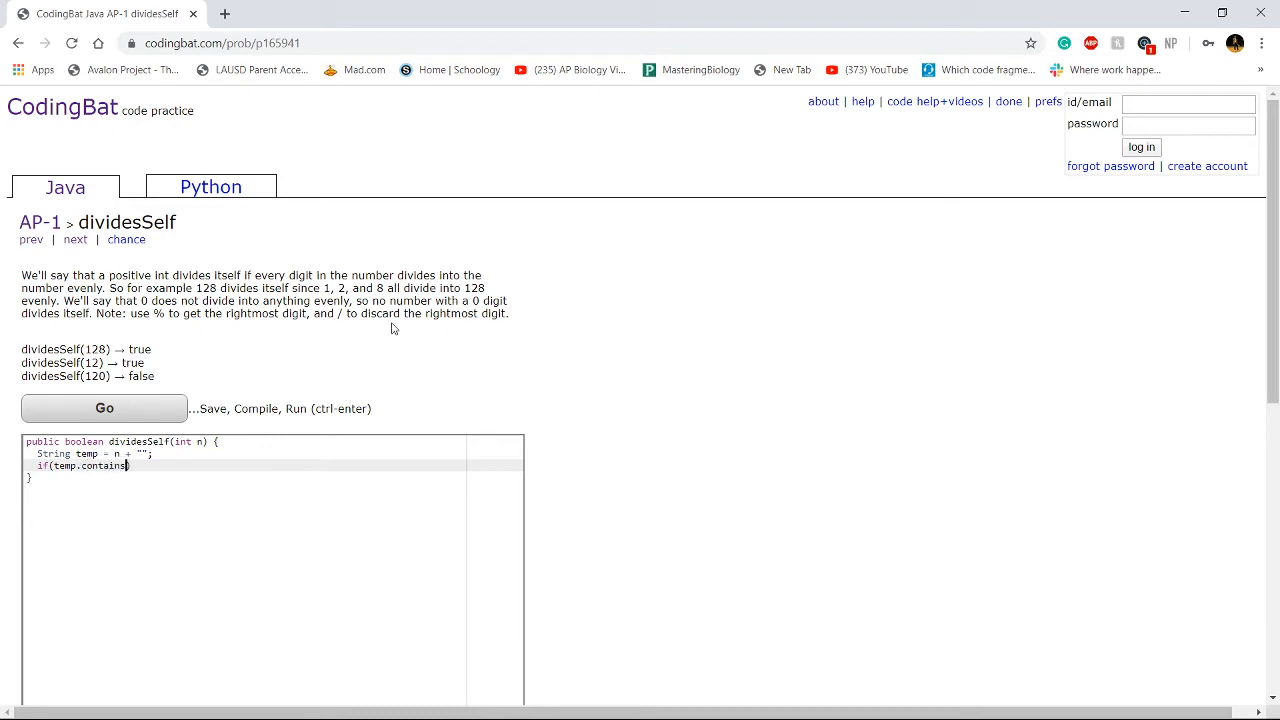
type("(\"0\")")
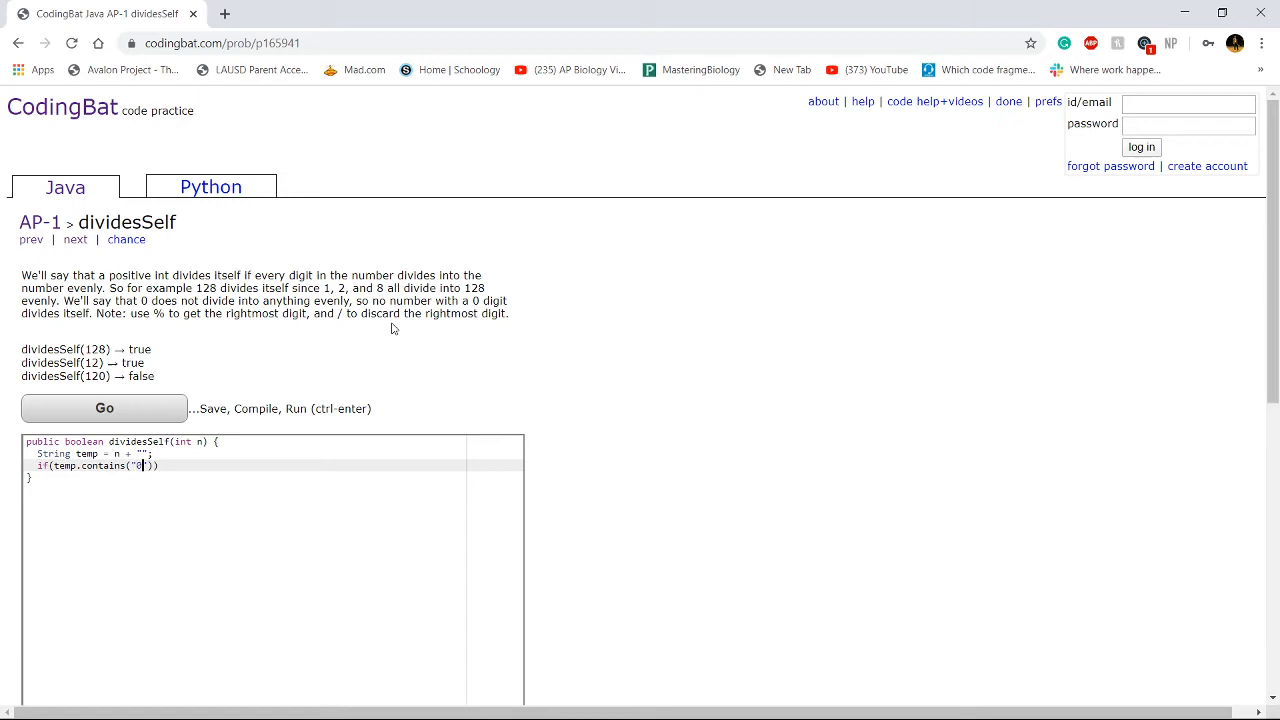
type("){")
type("return fa")
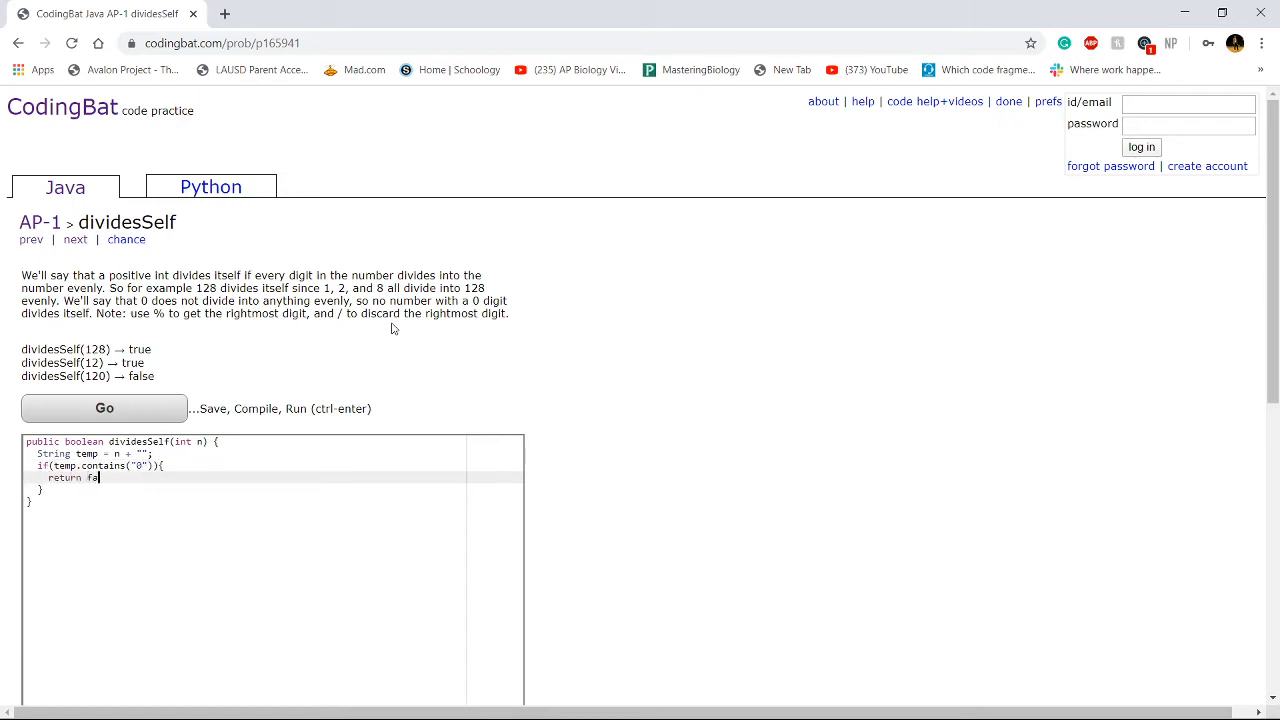
type("lse;")
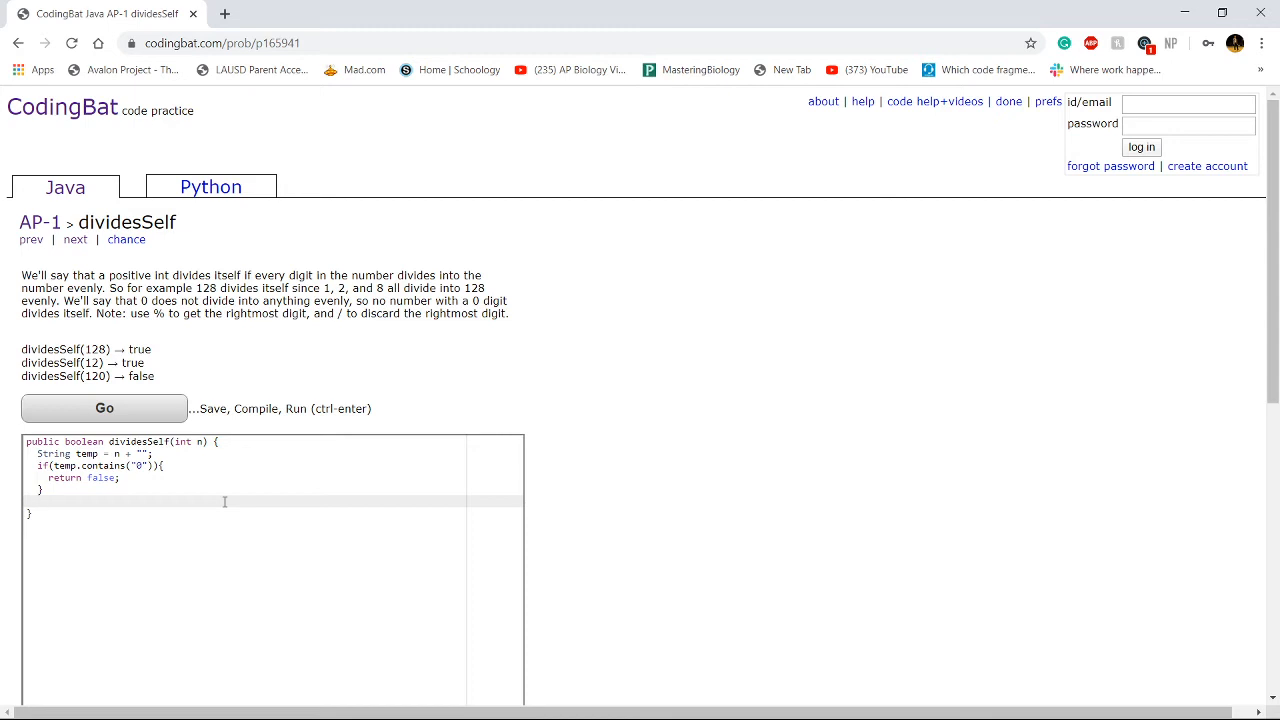
Write for(int i = 0; i < temp.length(); i++){ and begin an if inside it.
type("for(int)")
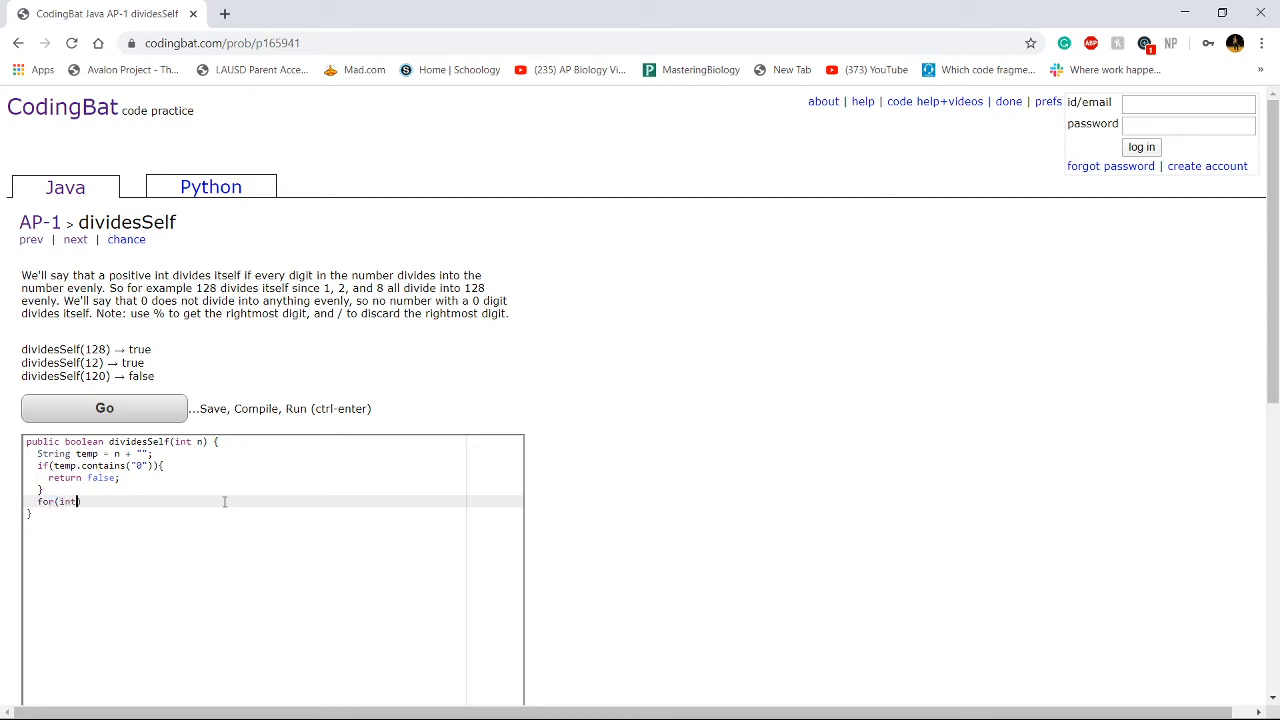
type("i = 0; i <")
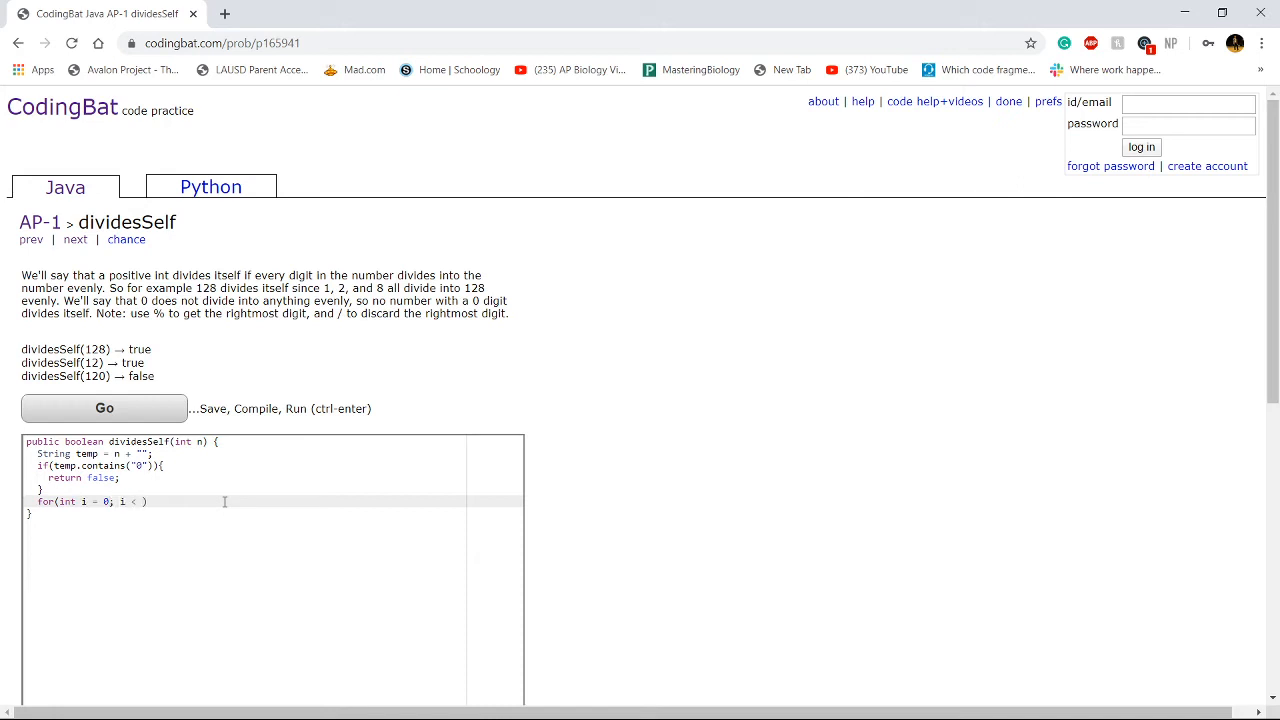
type("temp.length(")
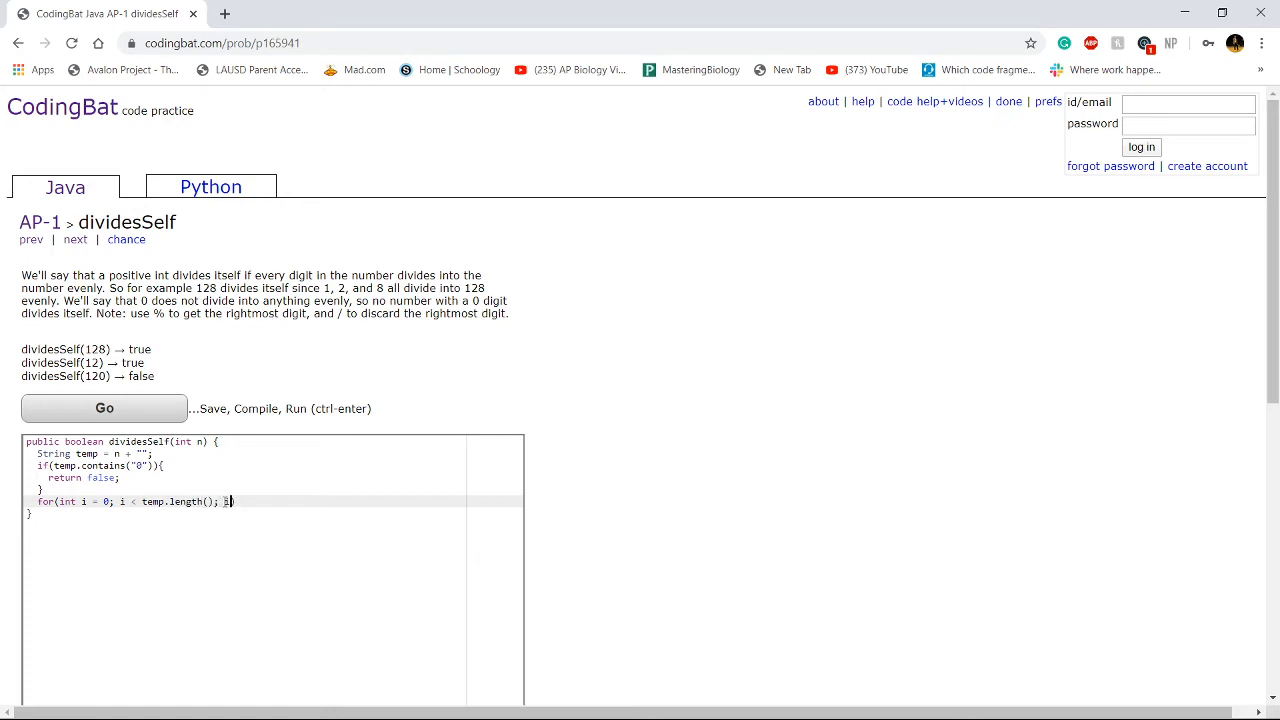
type("++){")
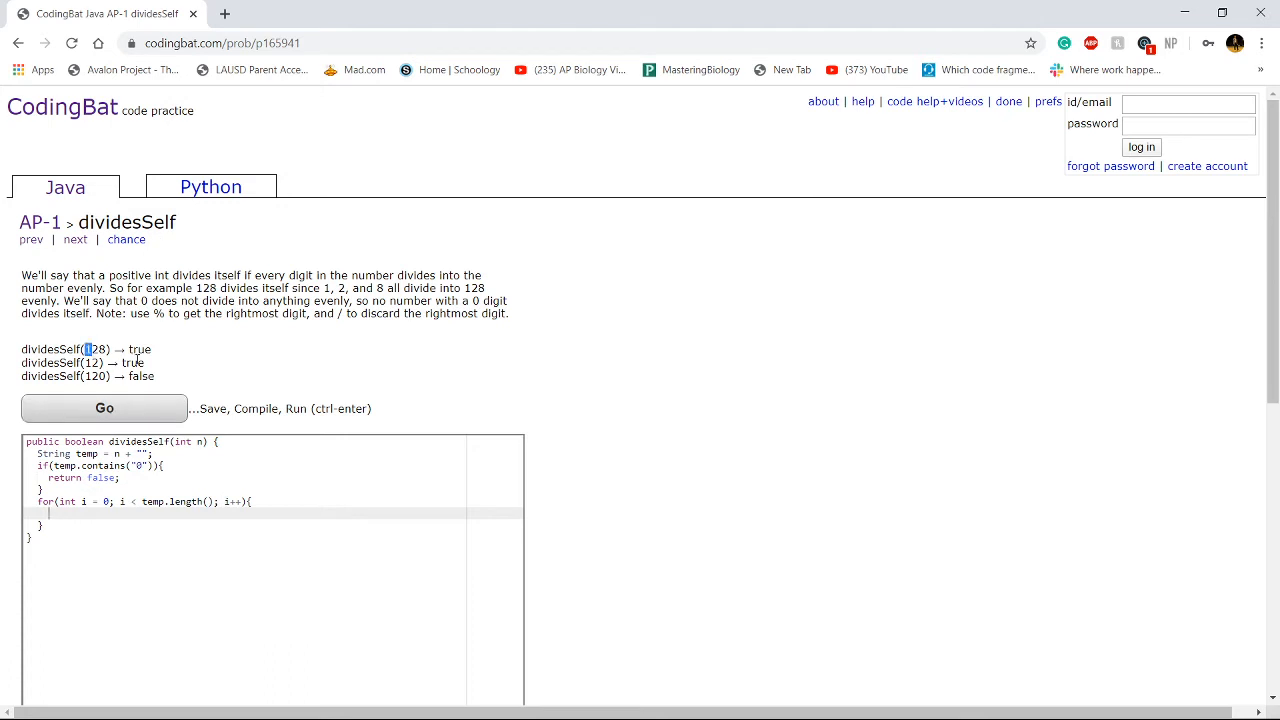
double_click(96, 348)
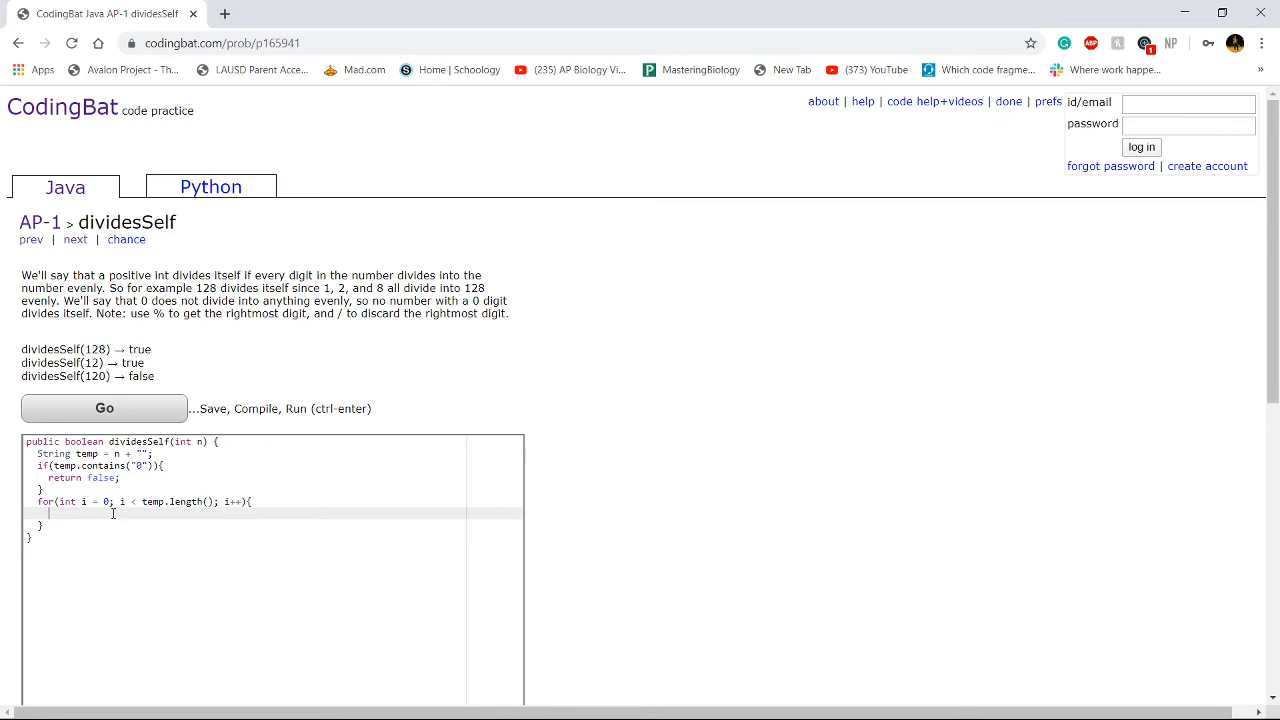
type("i")
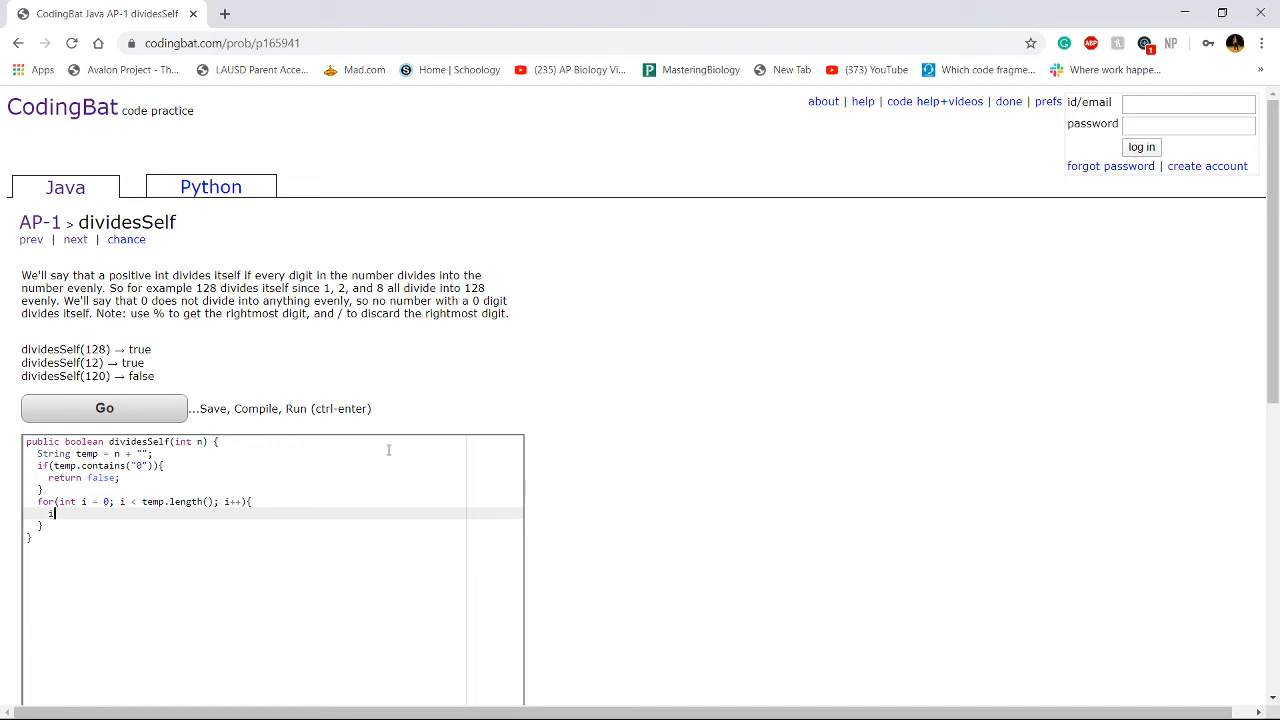
type("if()")
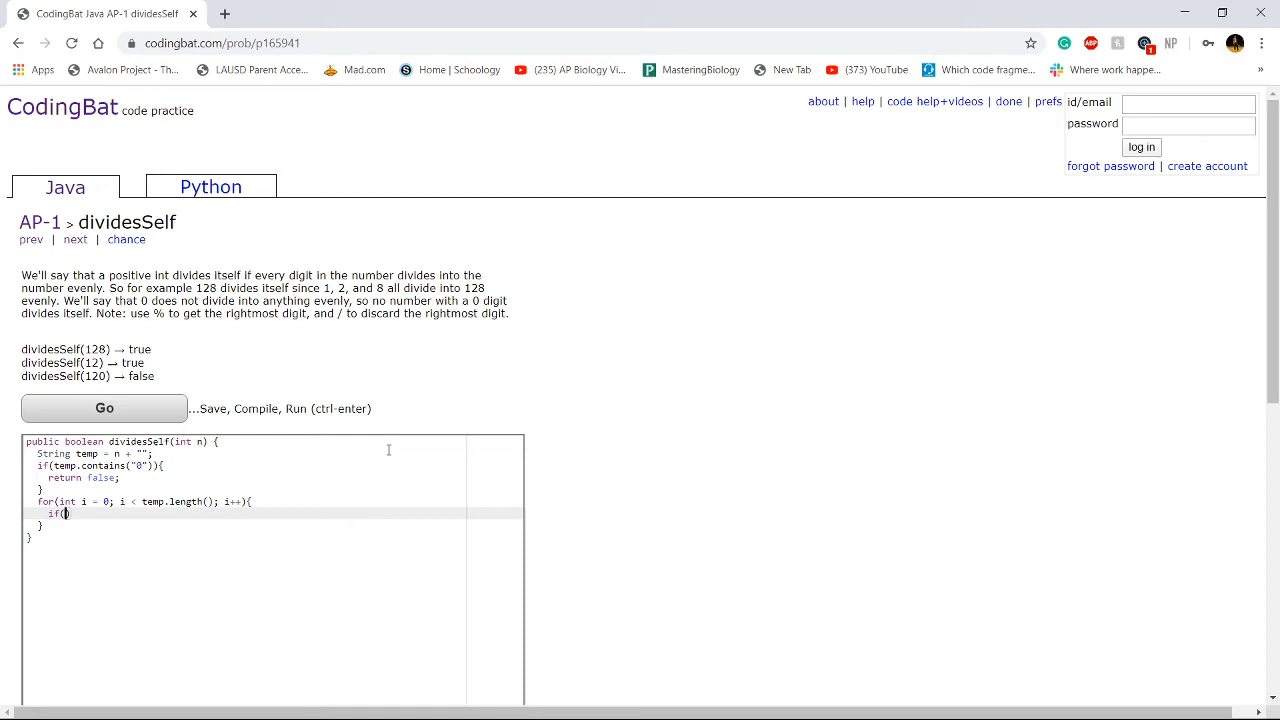
Complete the condition as n % Integer.parseInt(temp.charAt(i)+"") == 0.
type("temp.charAt(i)")
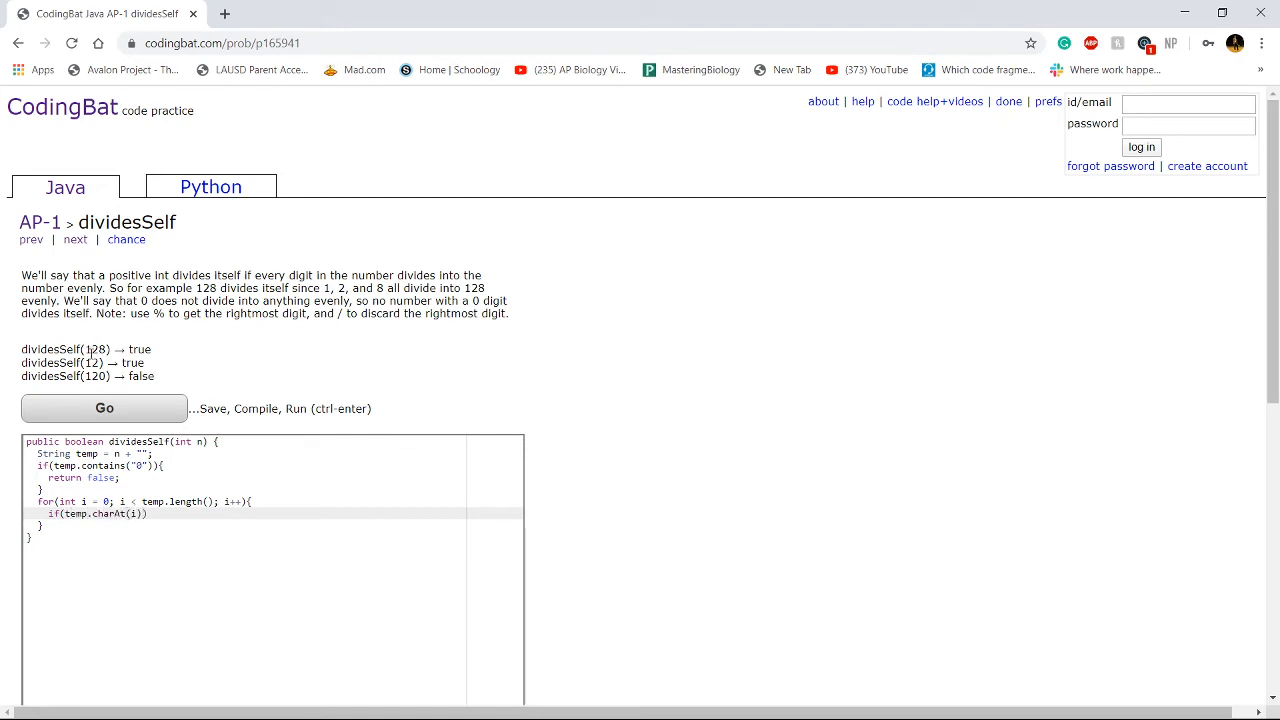
mouse_move(172, 380)
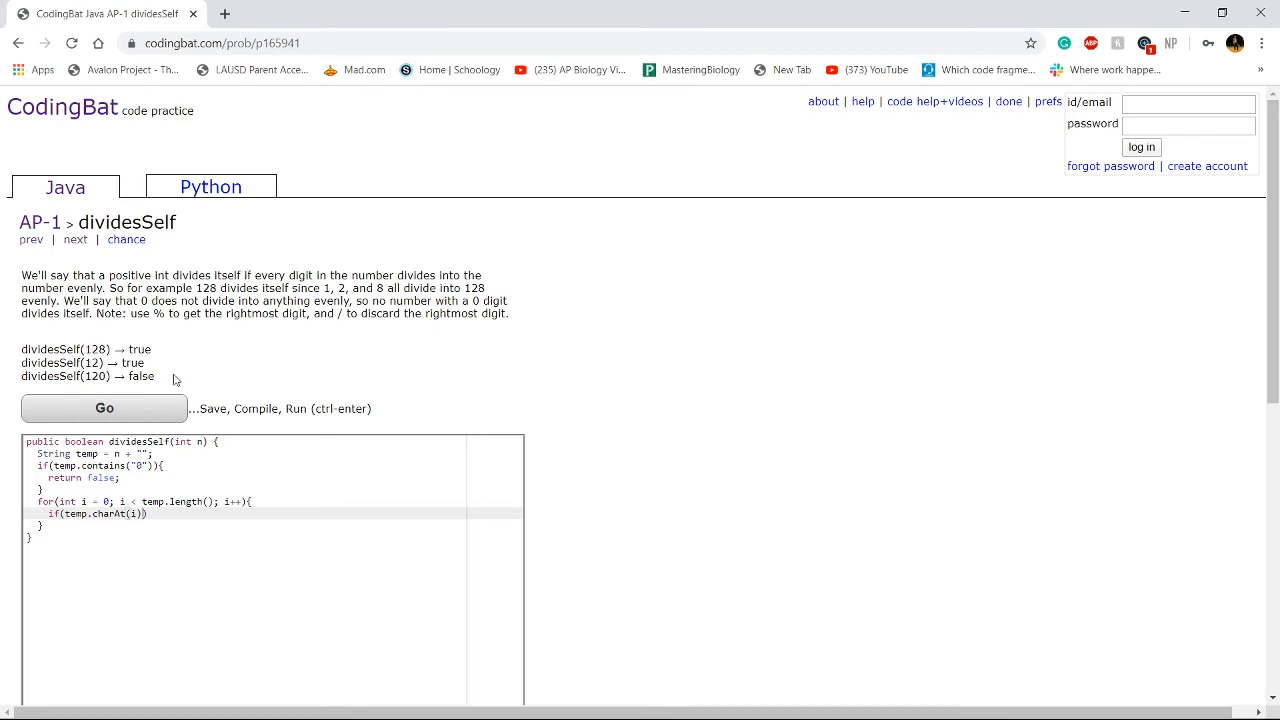
mouse_move(68, 512)
type("Integer.pas")
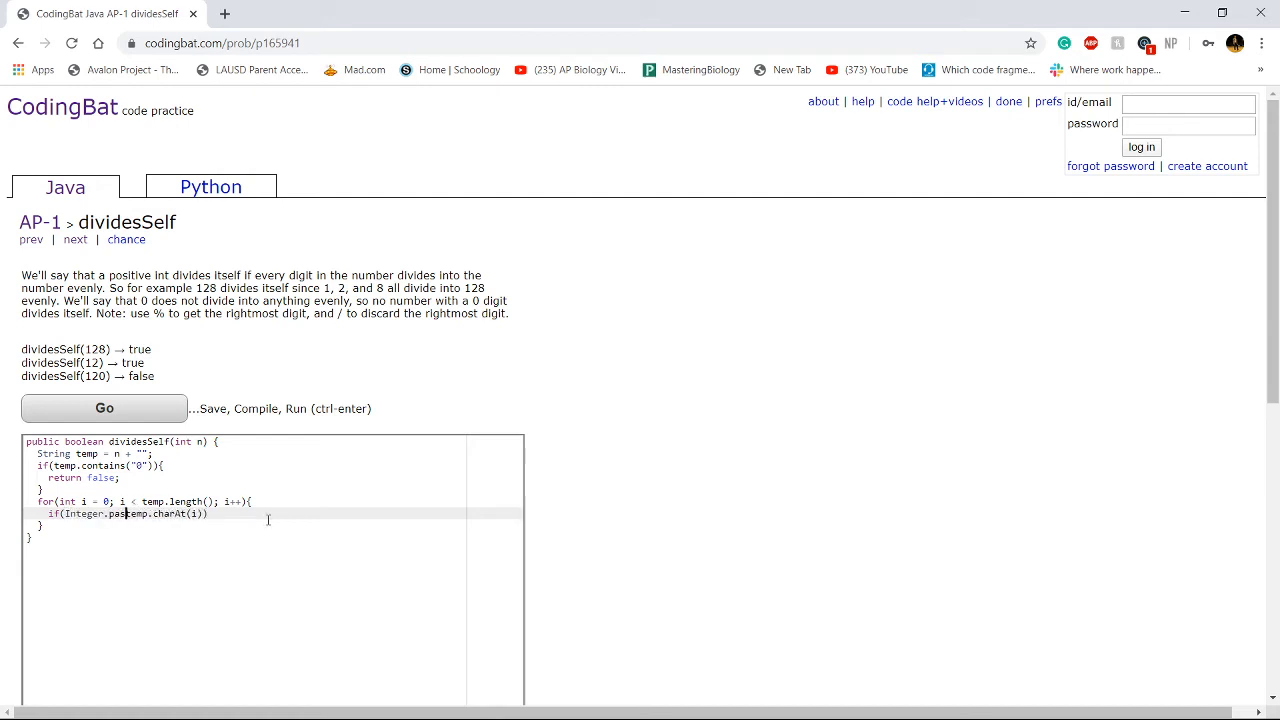
type("eInt(")
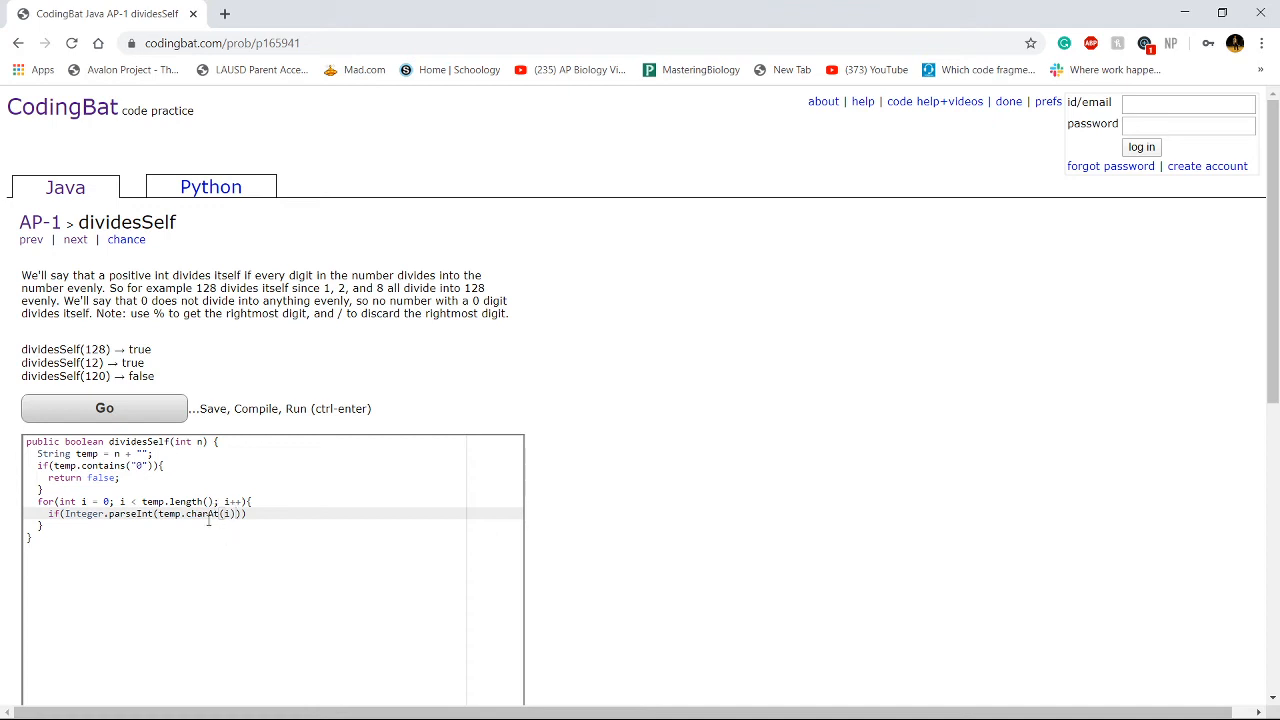
mouse_move(298, 508)
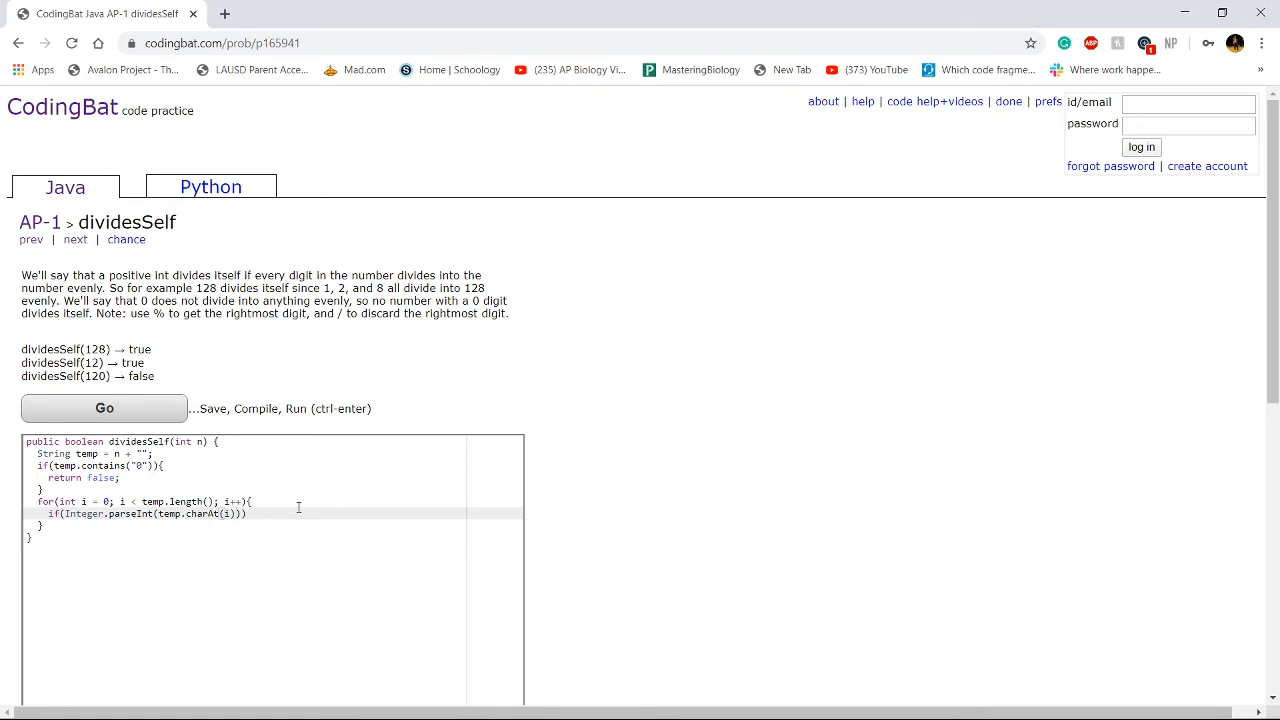
mouse_move(404, 508)
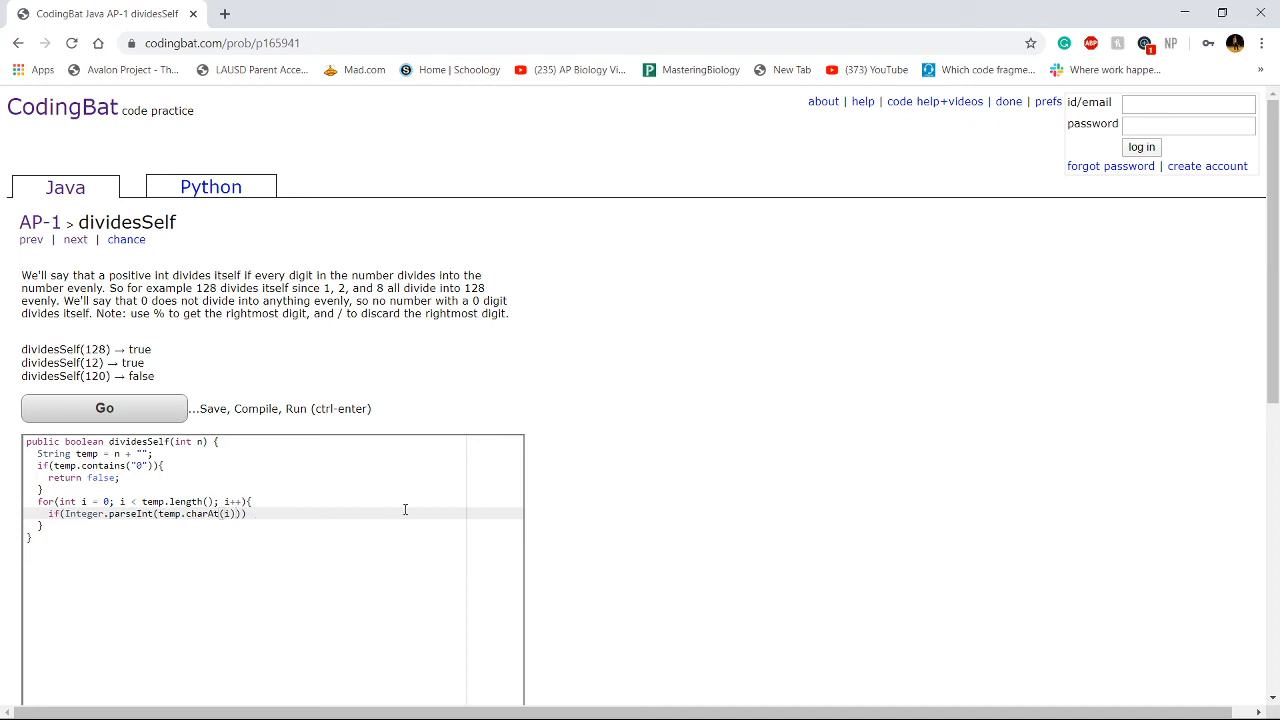
type("+\"\"")
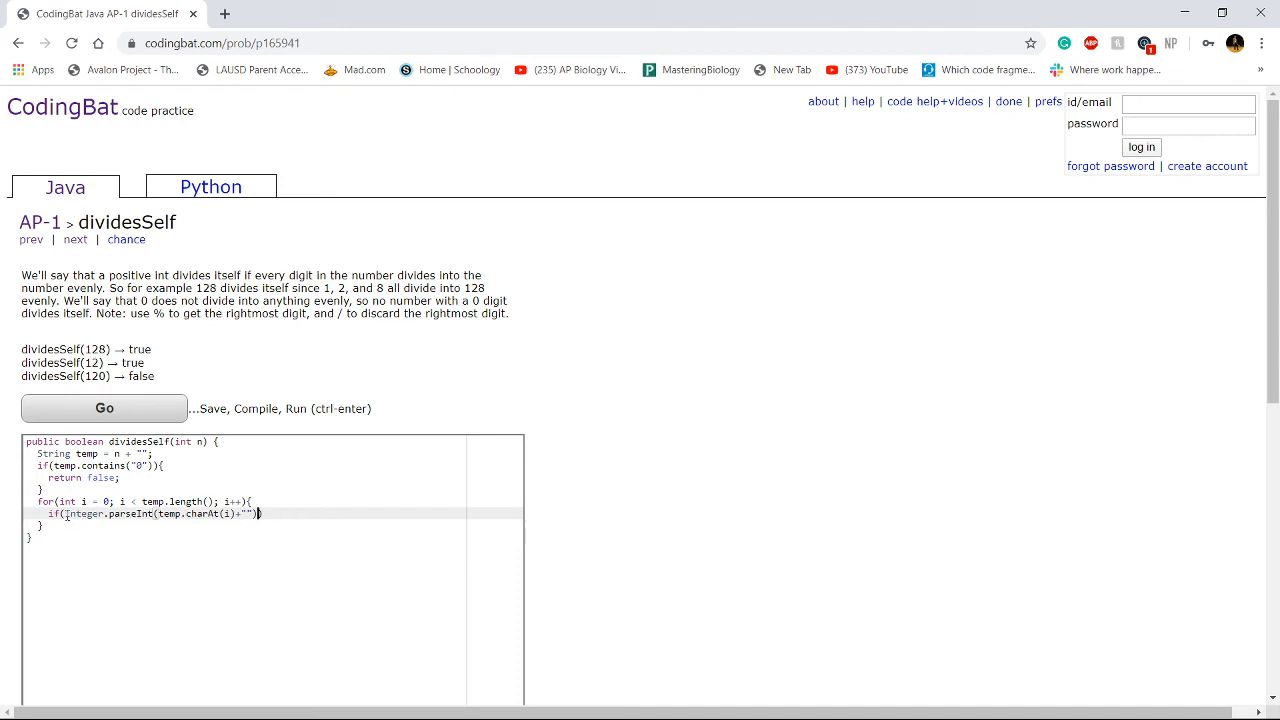
type("128")
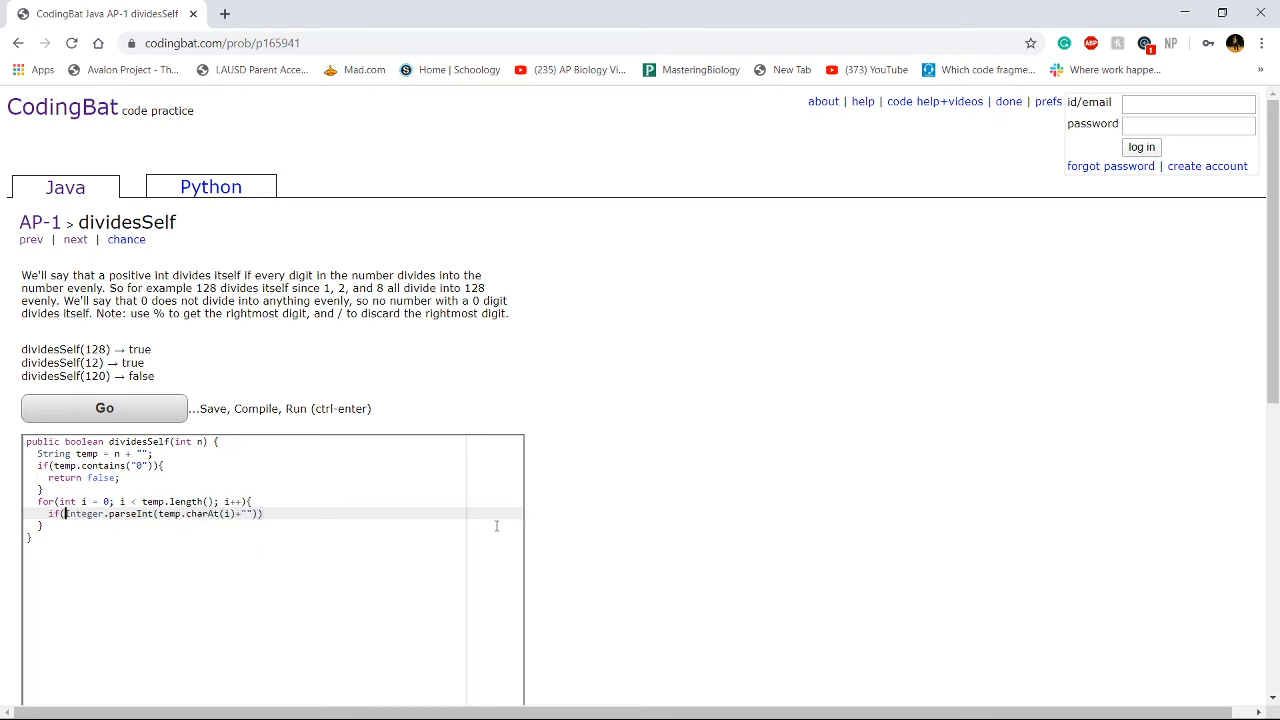
type("n %")
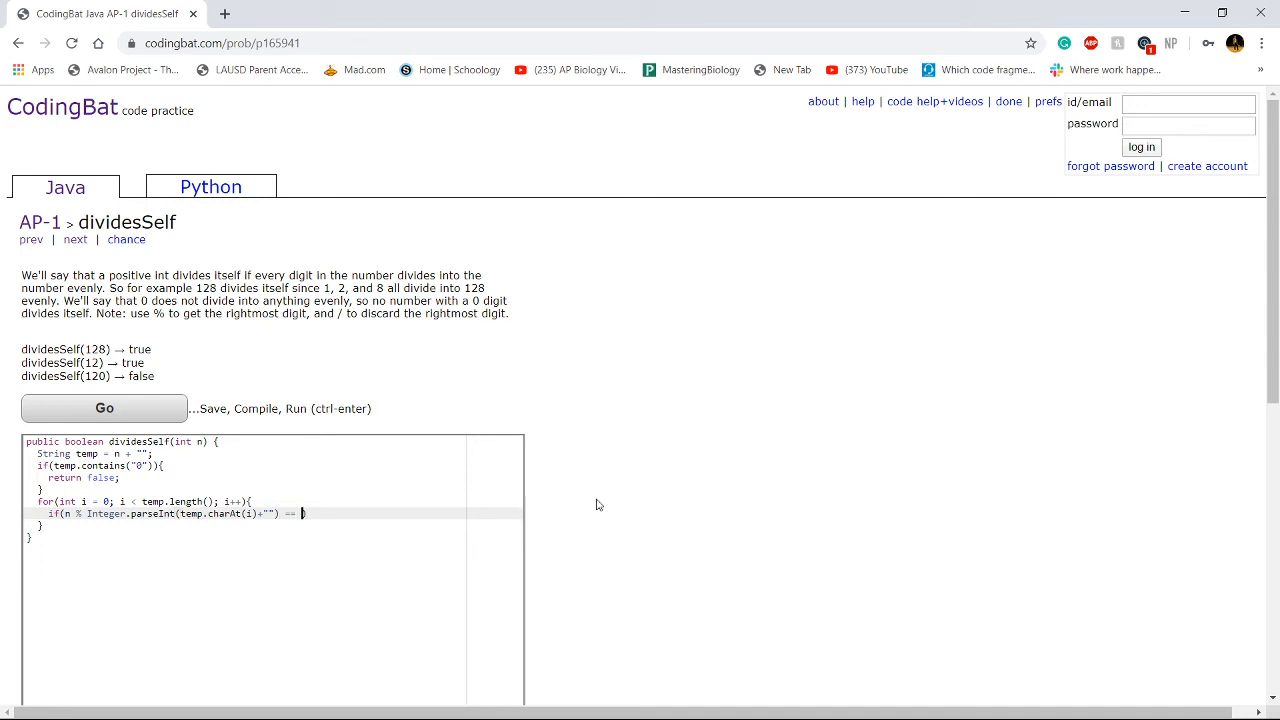
type("0")
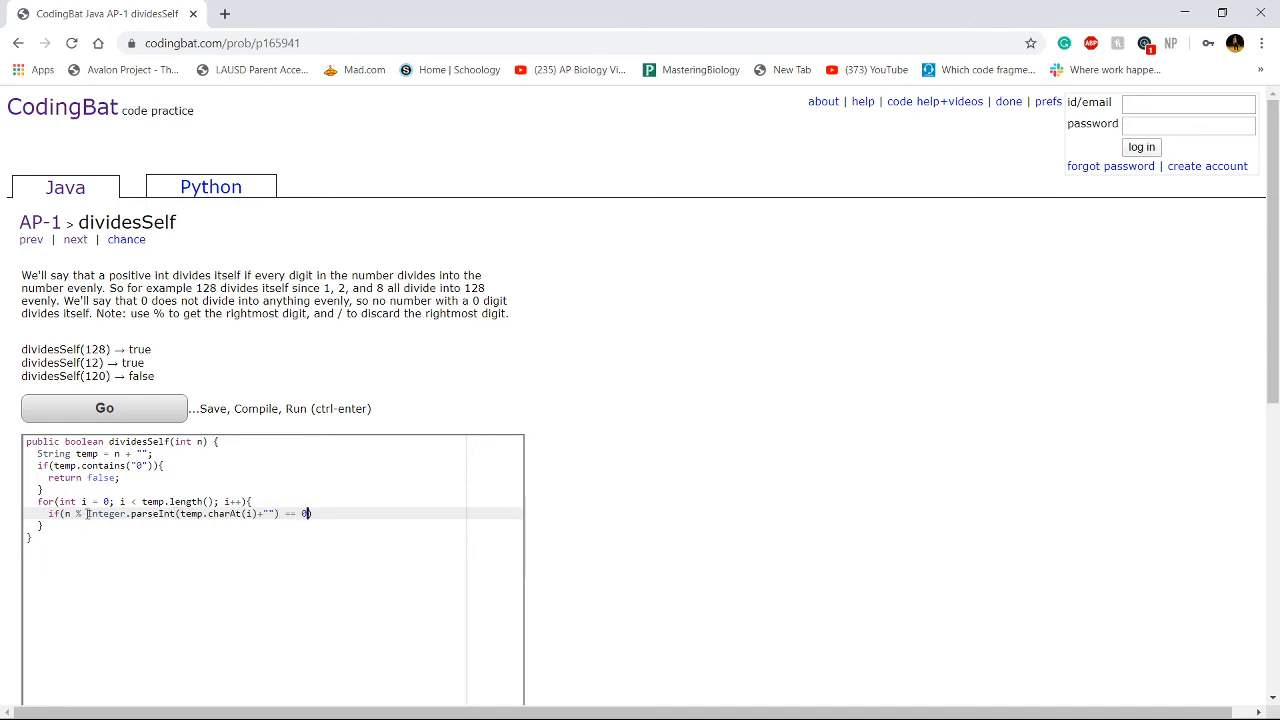
Select the digit-parsing part of the if condition for editing.
left_click_drag(84, 512, 280, 512)
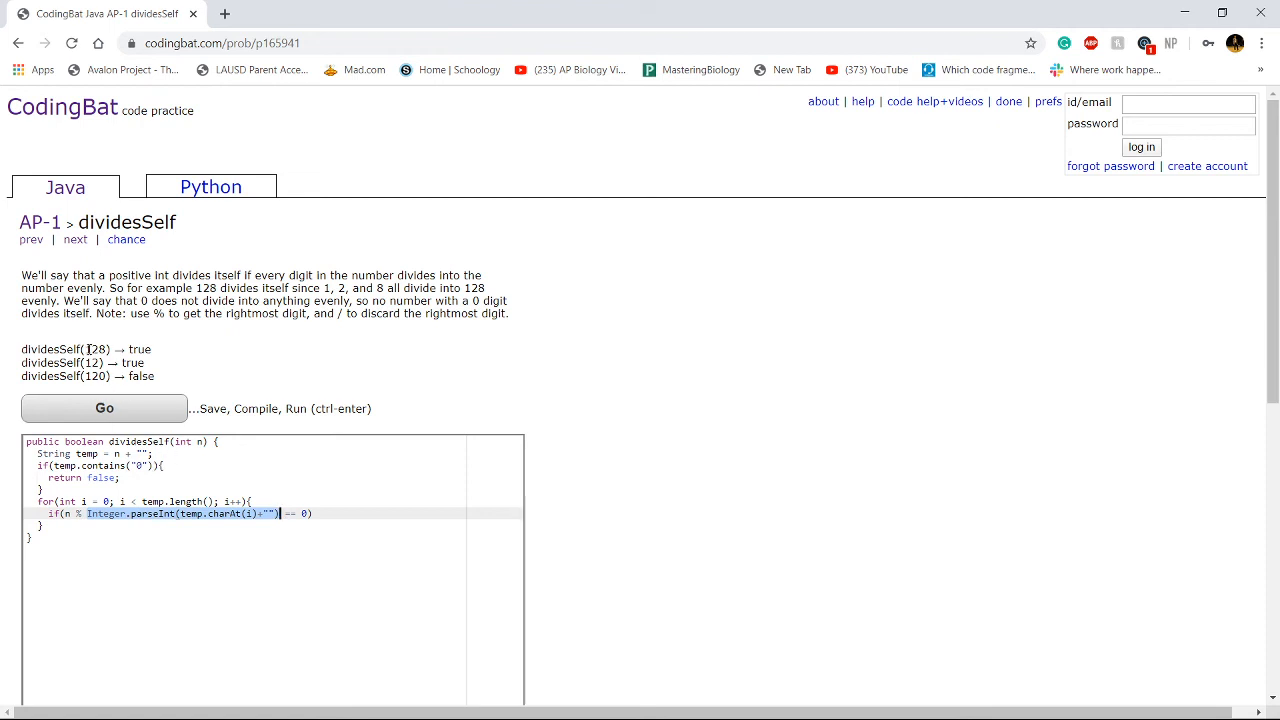
mouse_move(230, 432)
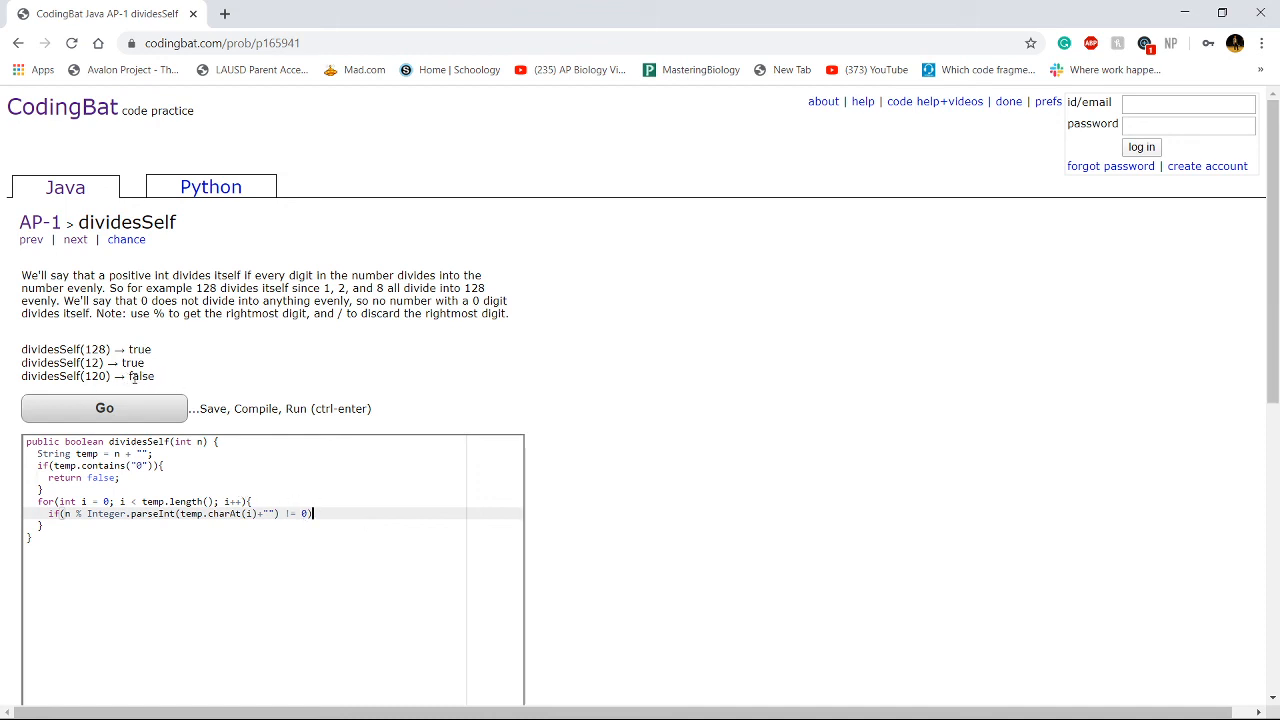
mouse_move(344, 448)
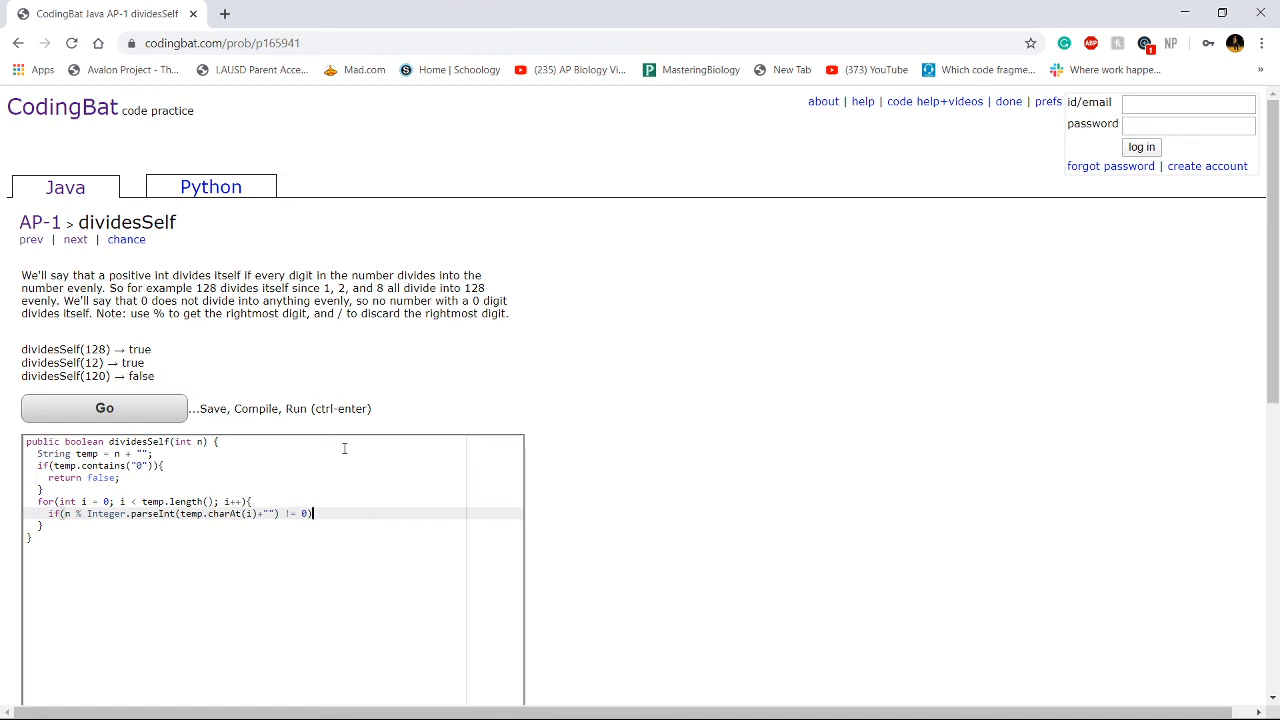
mouse_move(322, 380)
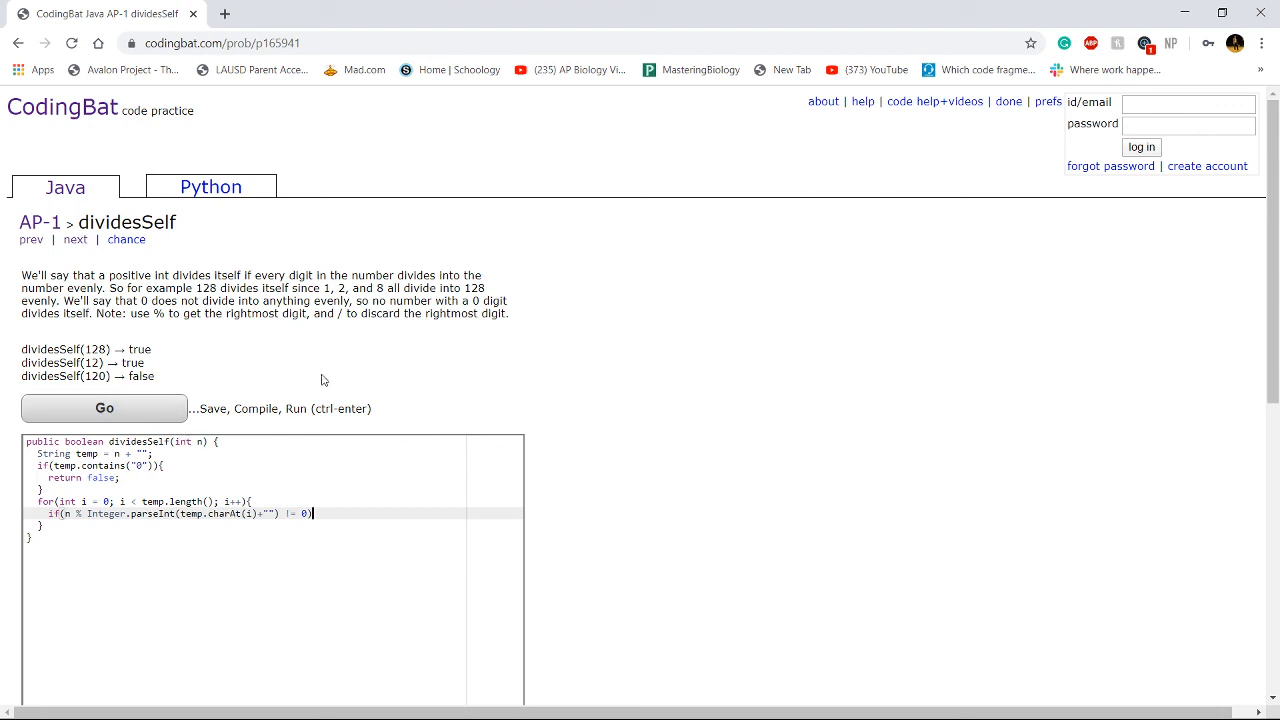
mouse_move(312, 440)
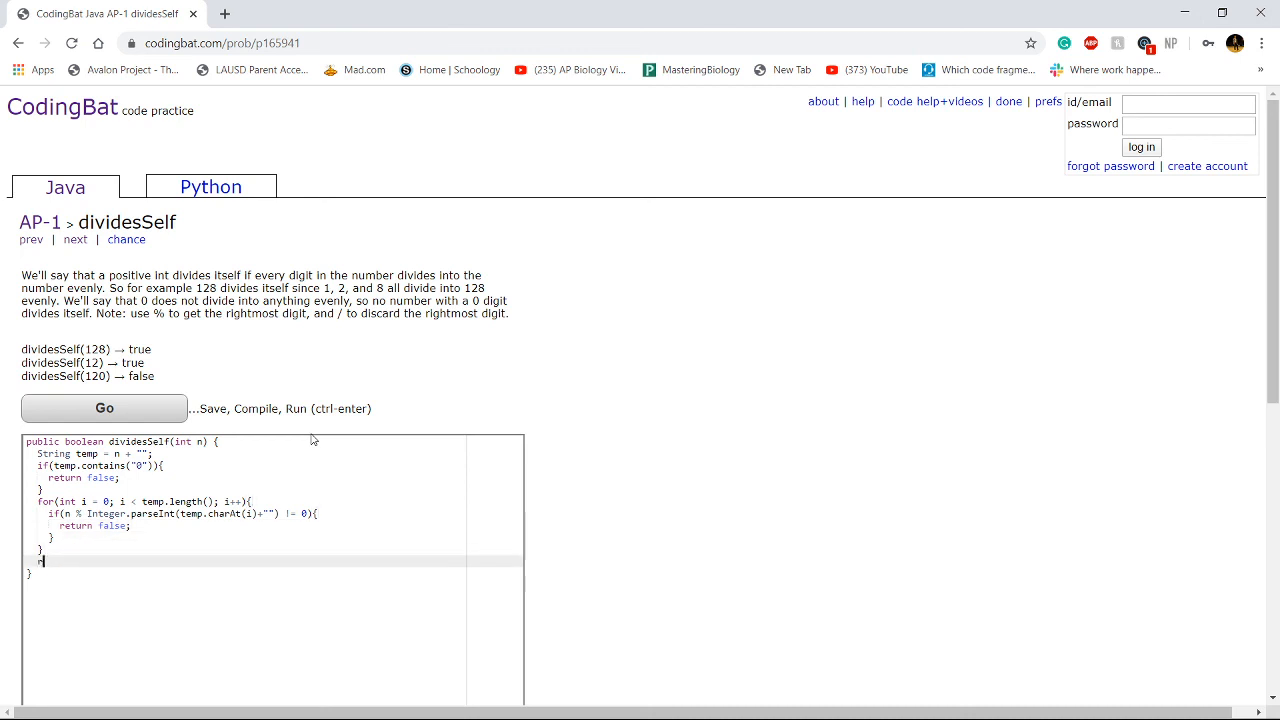
Add return false; in the if and return true; after the loop, then run with Go for All Correct.
type("return f")
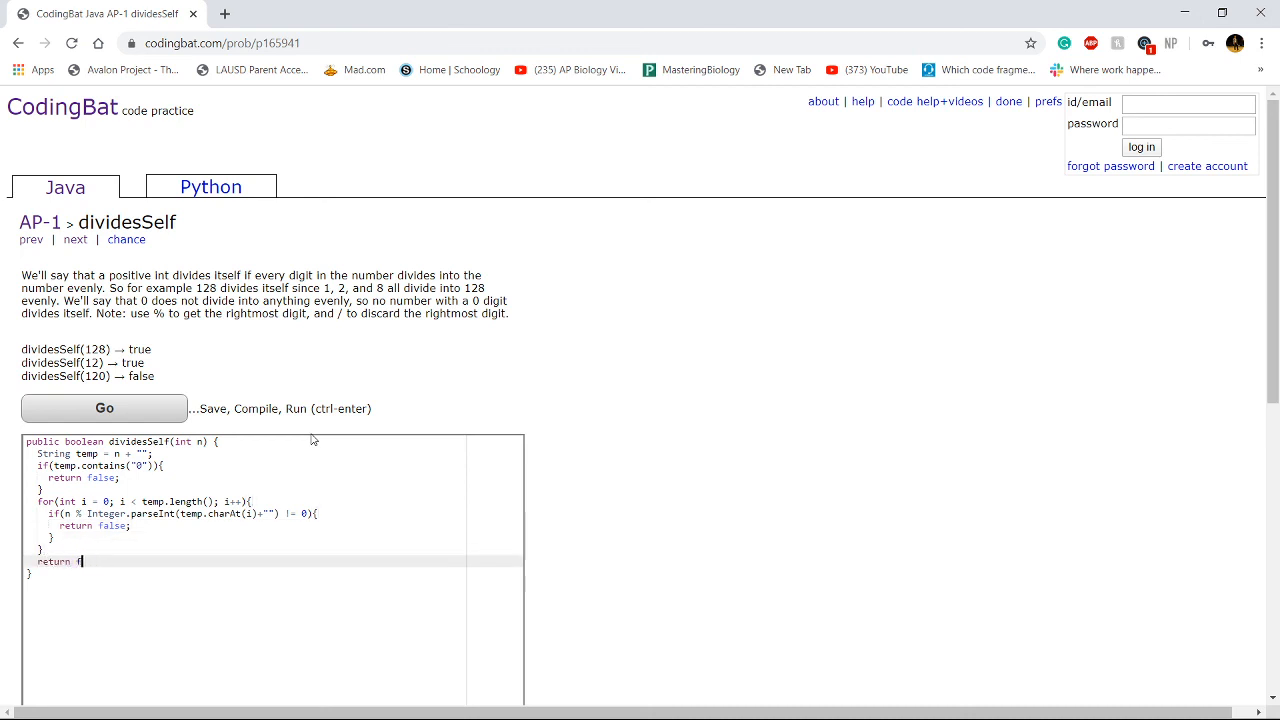
type("rue;")
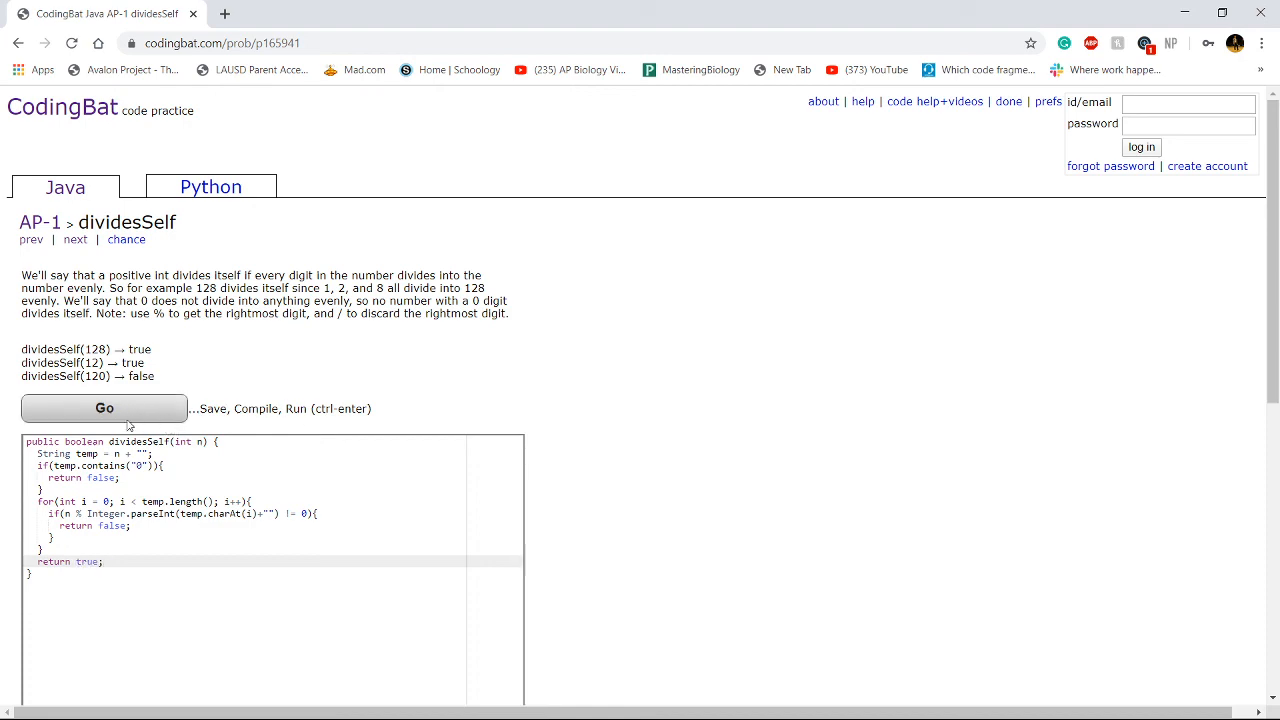
left_click(104, 408)
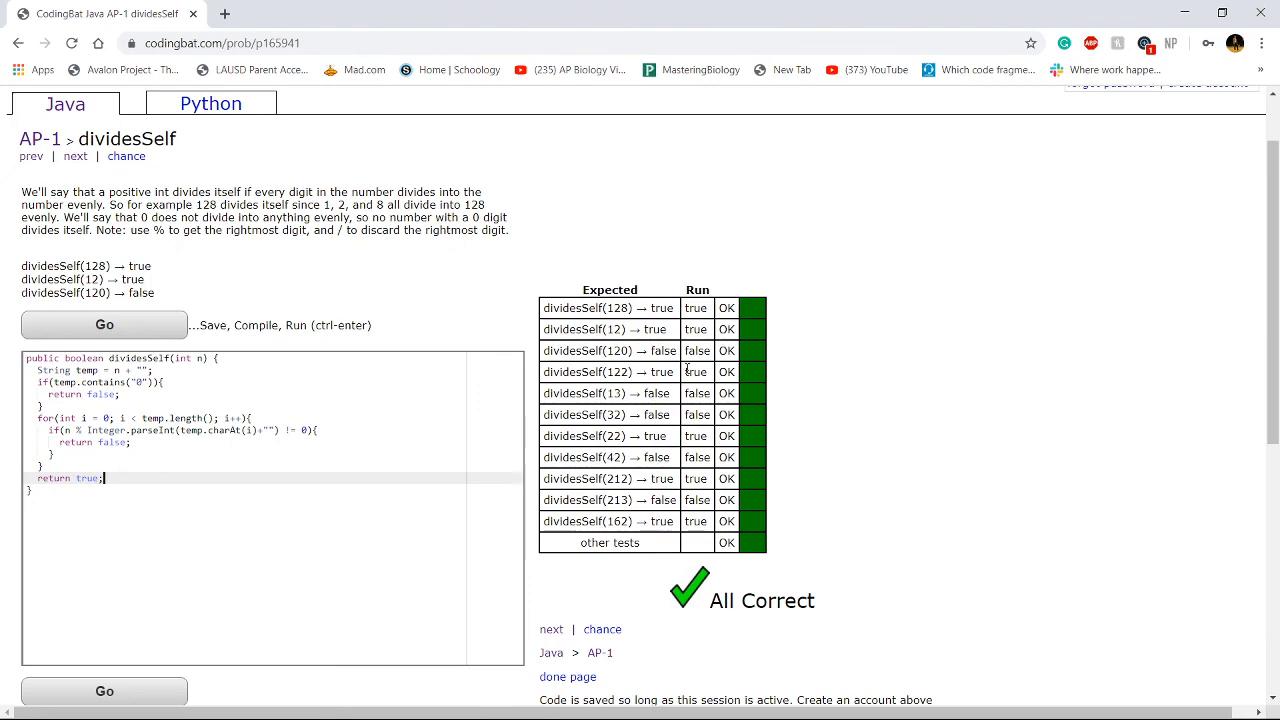